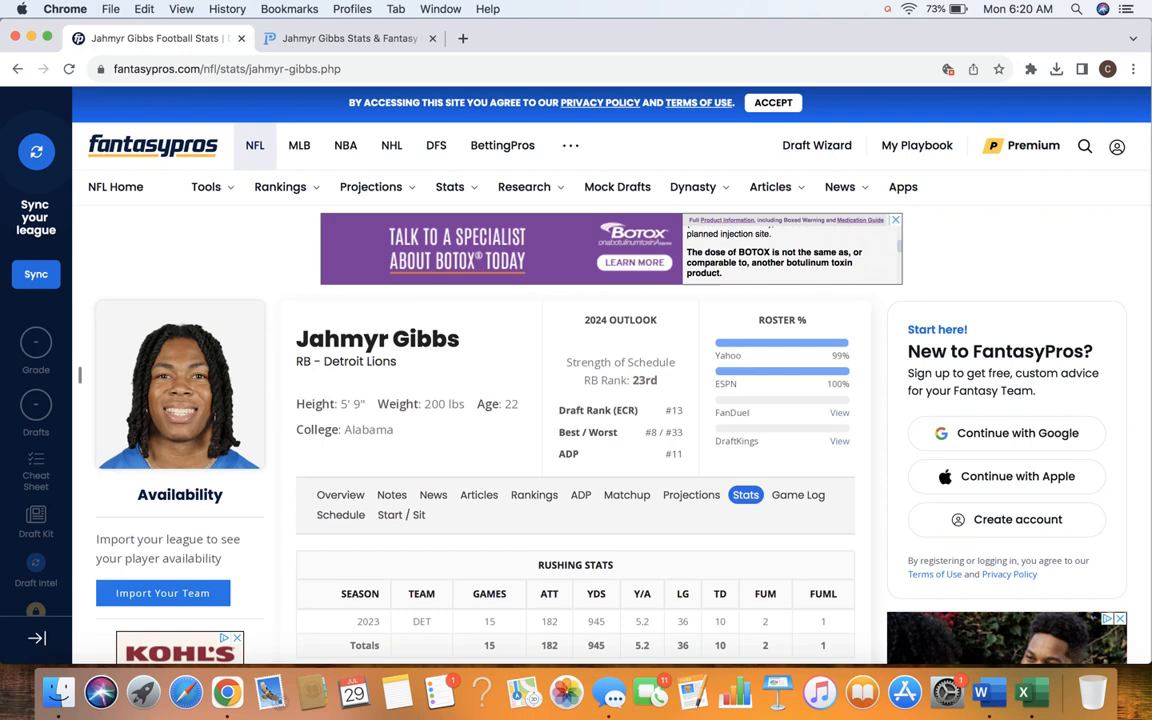
- Scroll Jahmyr Gibbs' stats page down to the 2023 Rushing and Receiving Stats tables
scroll(down, 3)
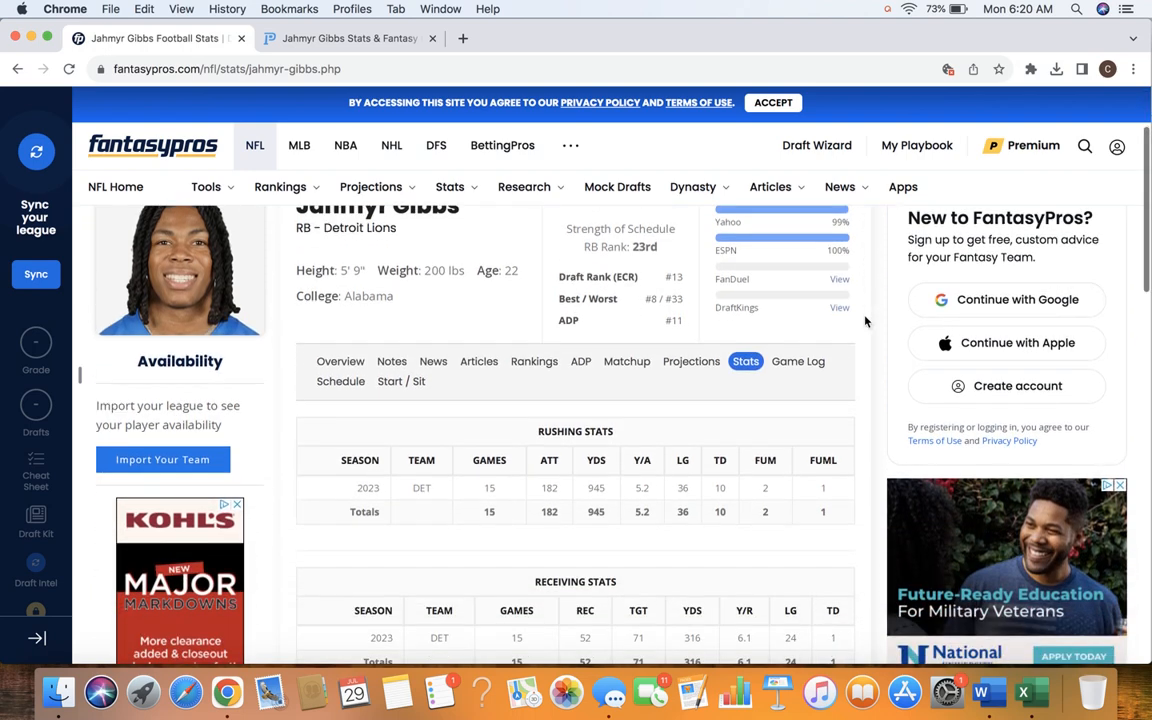
scroll(down, 3)
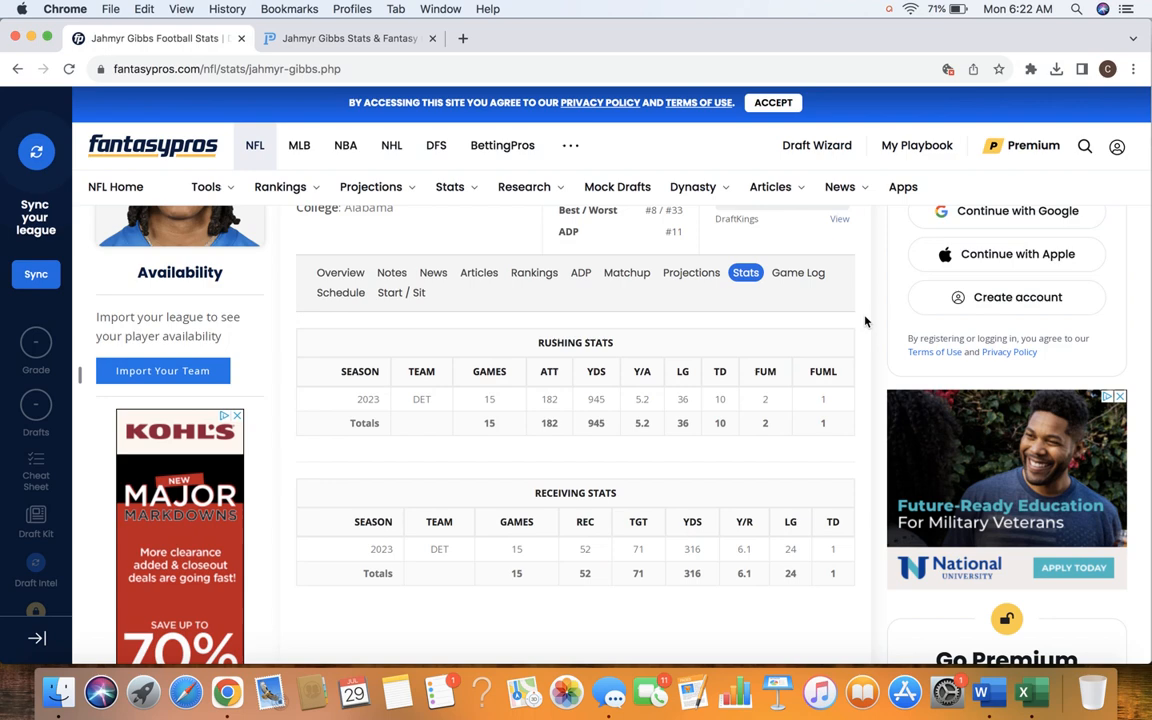
- Switch to the PlayerProfiler tab showing Gibbs' RB10 rank and workout metrics vs C.J. Spiller
click(348, 38)
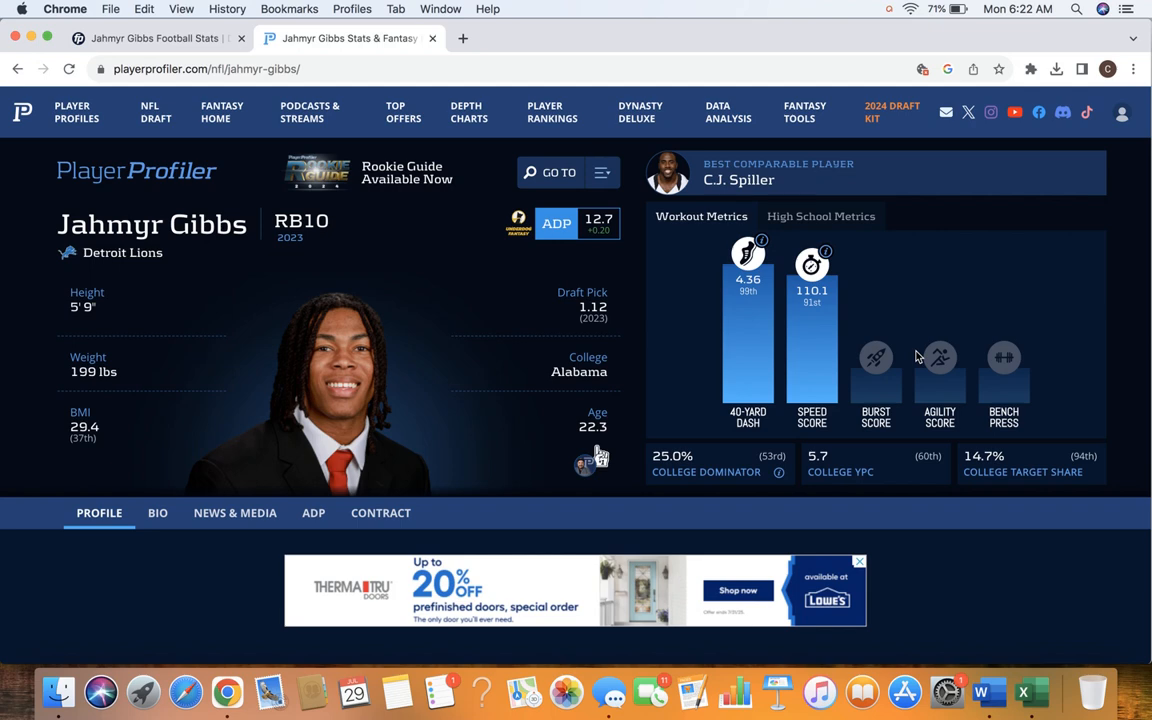
- Switch back to the FantasyPros tab with Gibbs' 2023 Detroit rushing and receiving totals
click(156, 38)
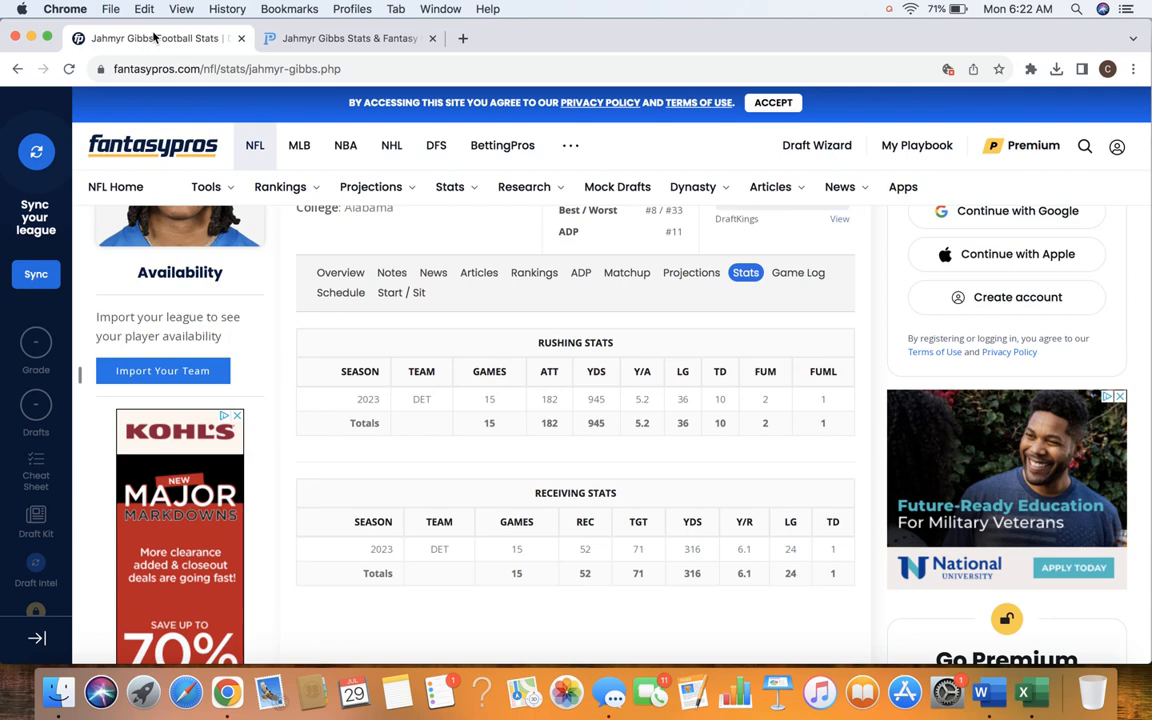
mouse_move(710, 642)
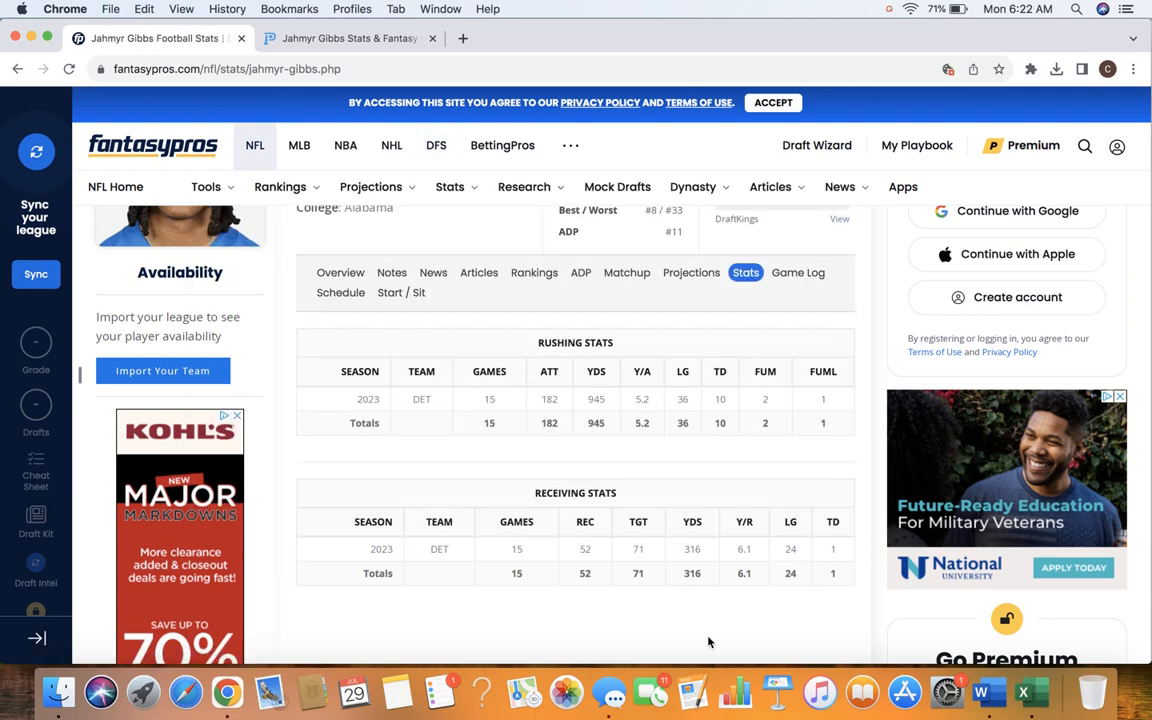